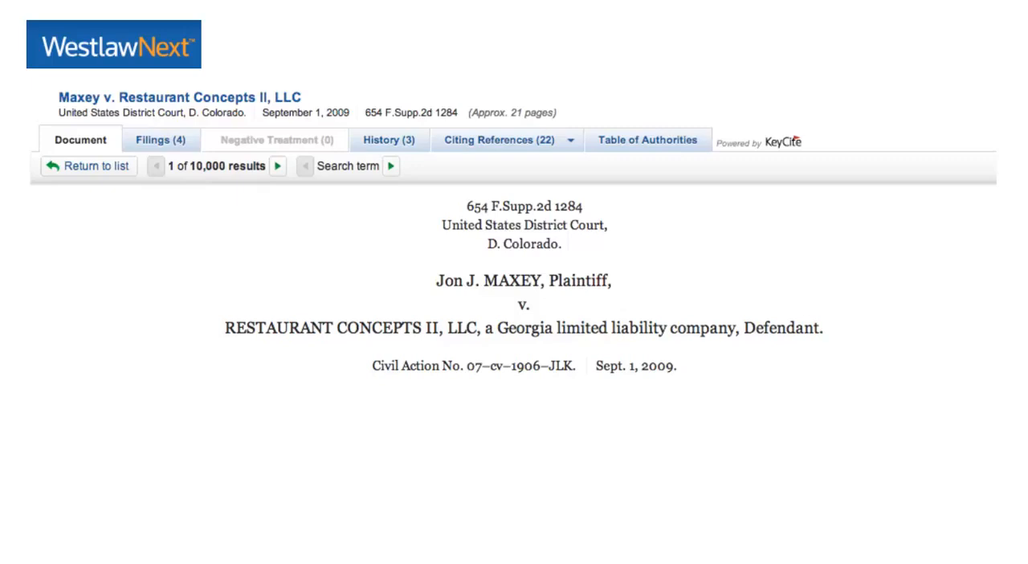
Highlight the court identifier 'D. Colorado.' beneath 'United States District Court' in the Maxey v. Restaurant Concepts II caption
{"action": "double_click", "coordinate": [523, 244]}
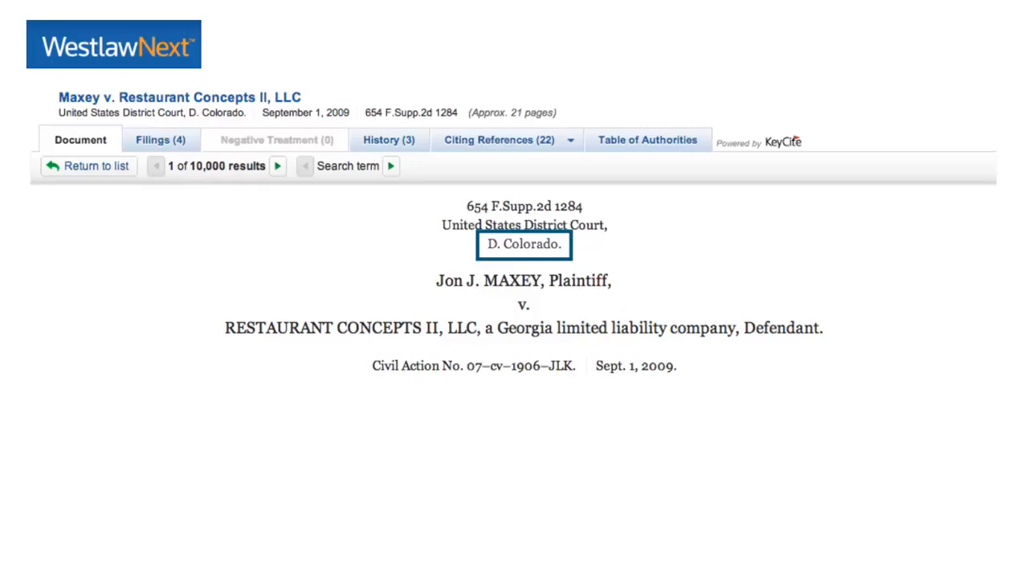